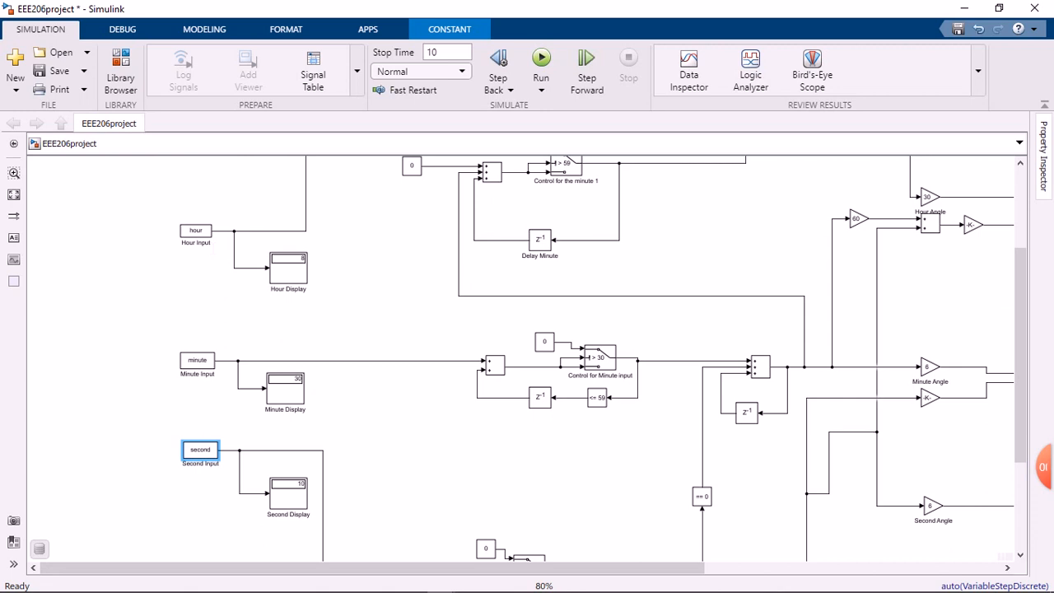
{"action": "mouse_move", "coordinate": [202, 404]}
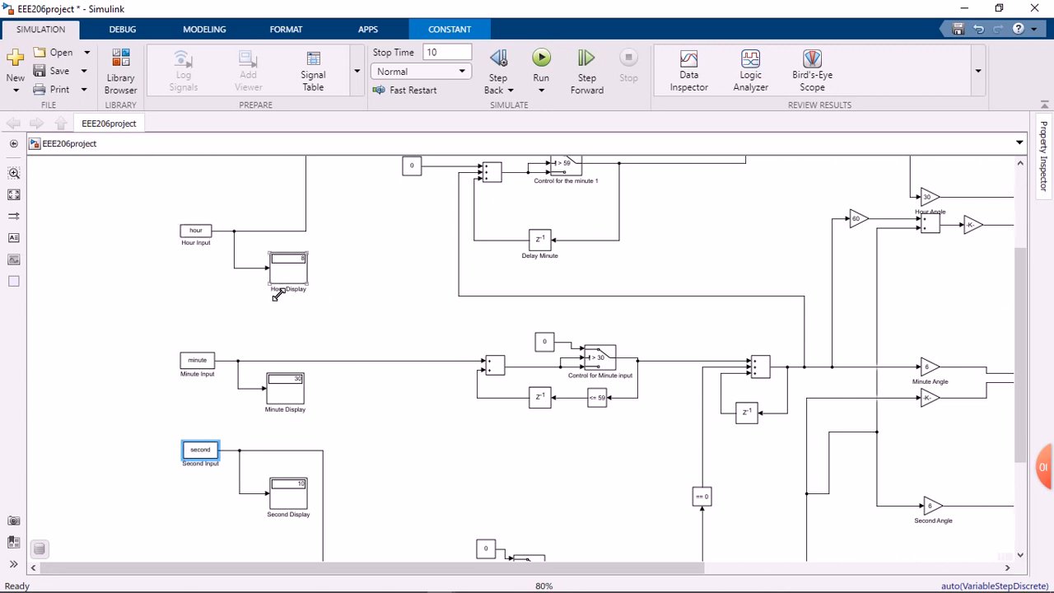
{"action": "mouse_move", "coordinate": [291, 272]}
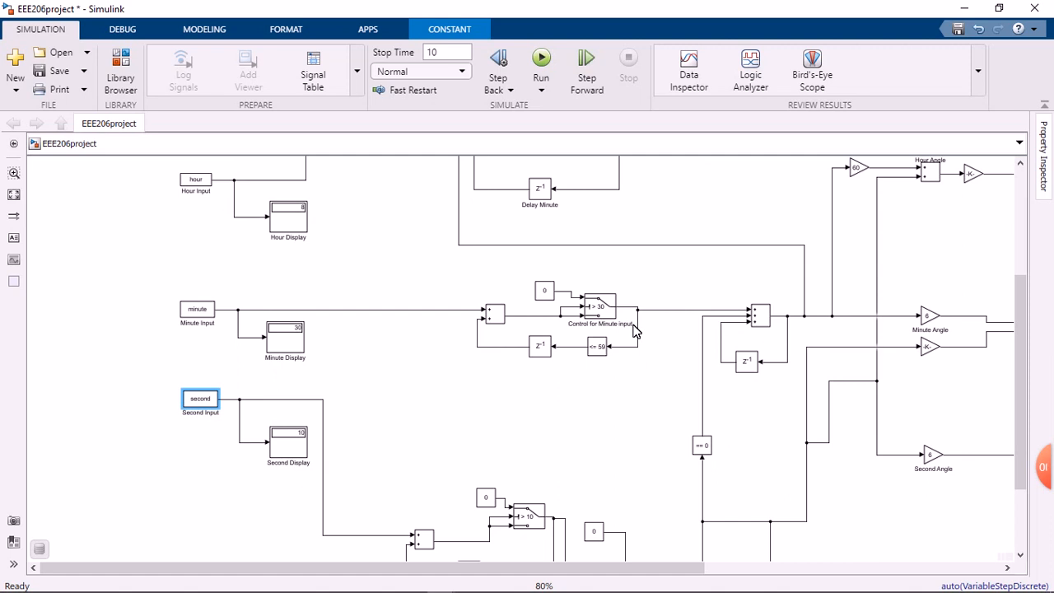
{"action": "mouse_move", "coordinate": [977, 400]}
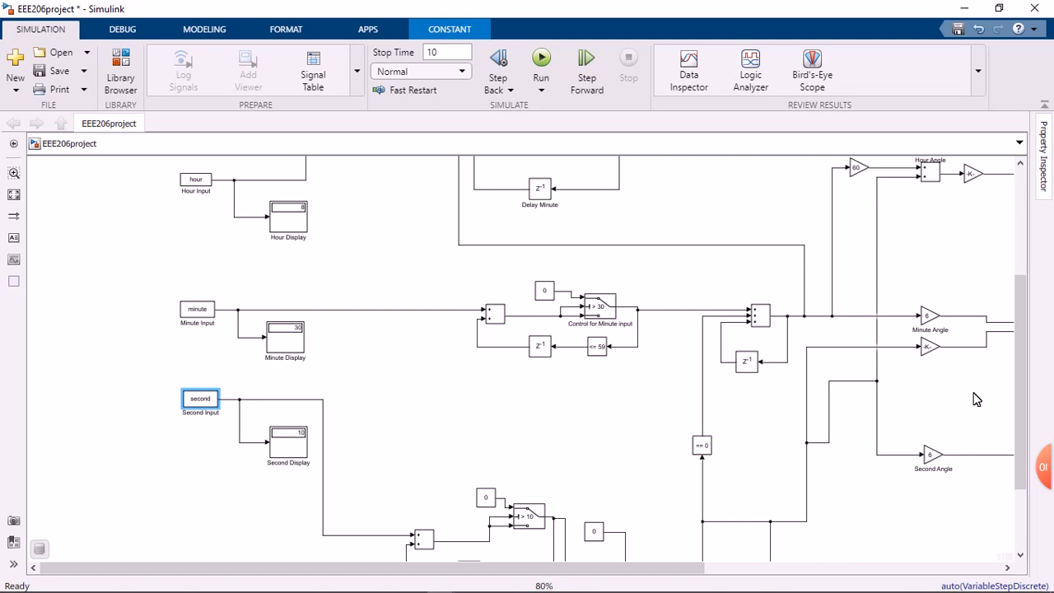
{"action": "mouse_move", "coordinate": [1019, 399]}
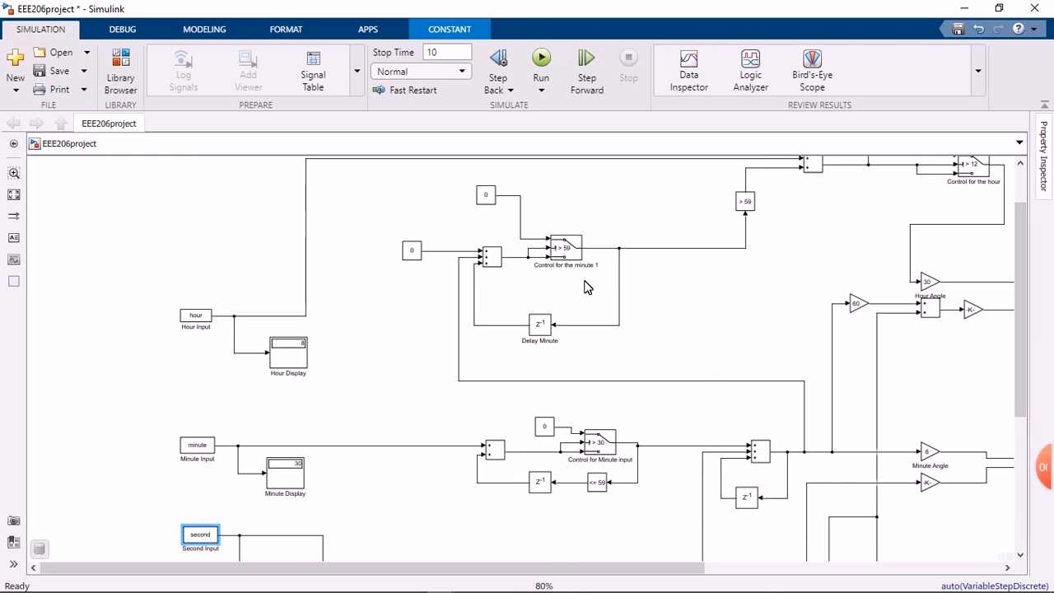
{"action": "mouse_move", "coordinate": [777, 205]}
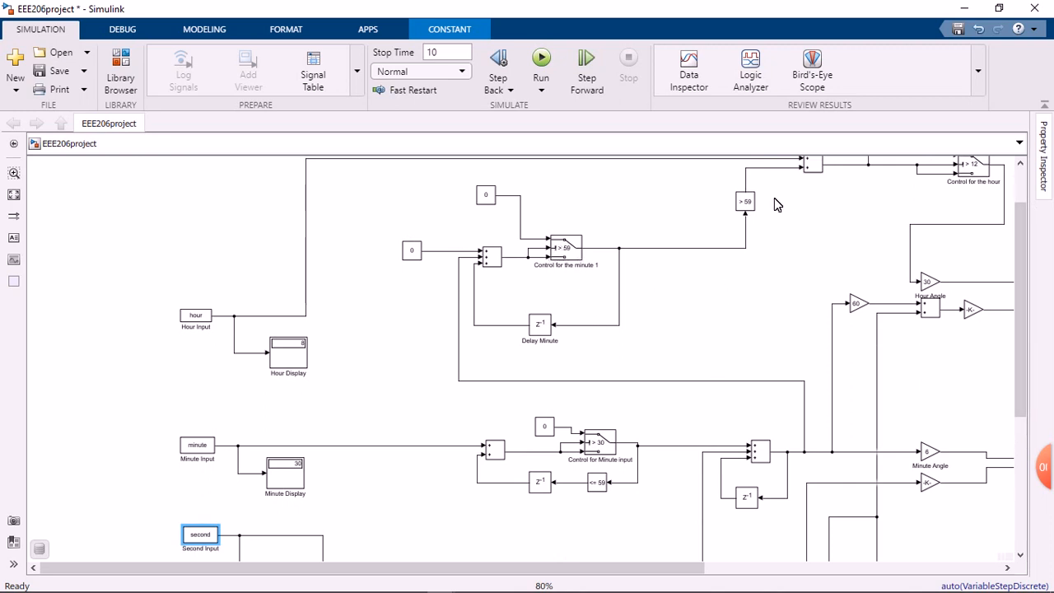
{"action": "mouse_move", "coordinate": [815, 180]}
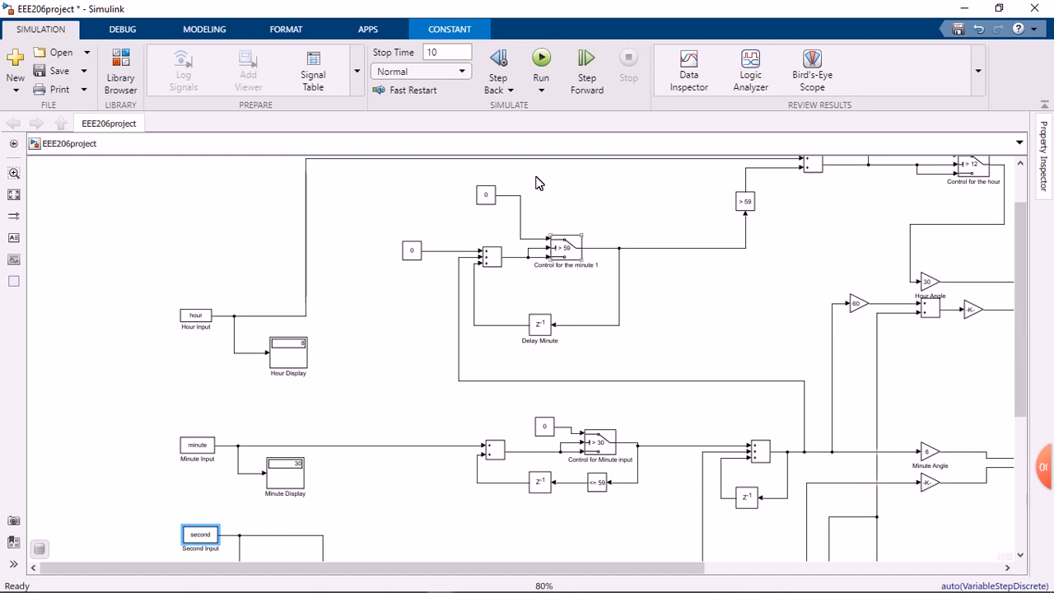
{"action": "mouse_move", "coordinate": [1022, 377]}
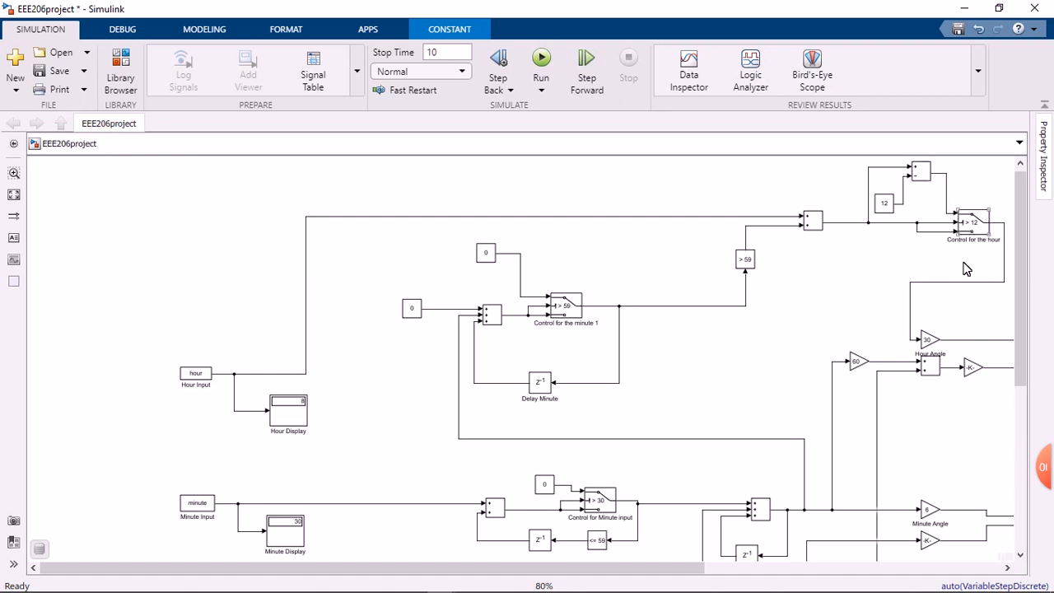
{"action": "mouse_move", "coordinate": [1011, 345]}
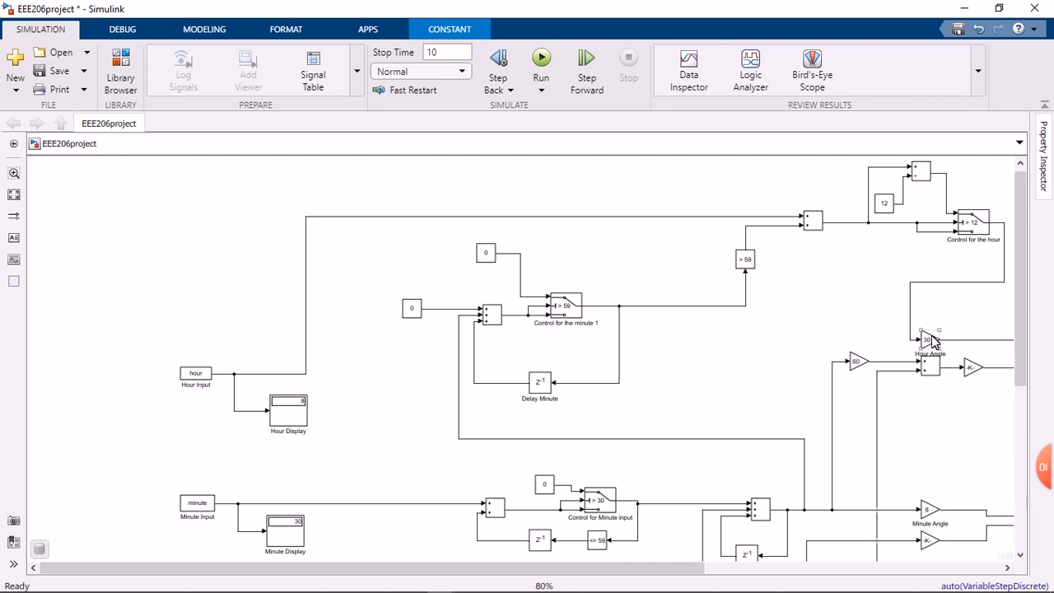
{"action": "mouse_move", "coordinate": [1015, 363]}
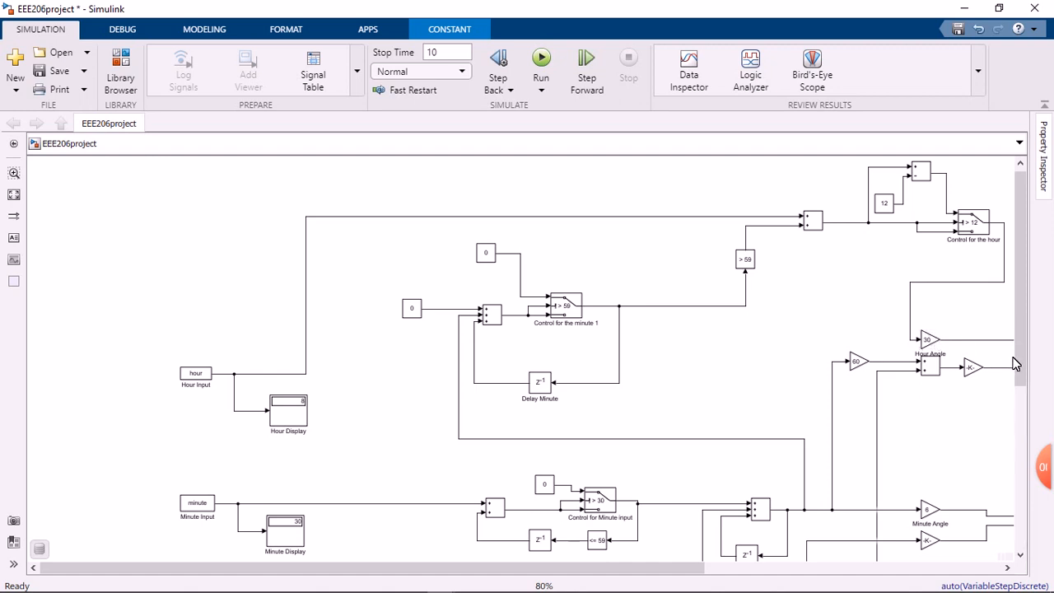
{"action": "mouse_move", "coordinate": [704, 567]}
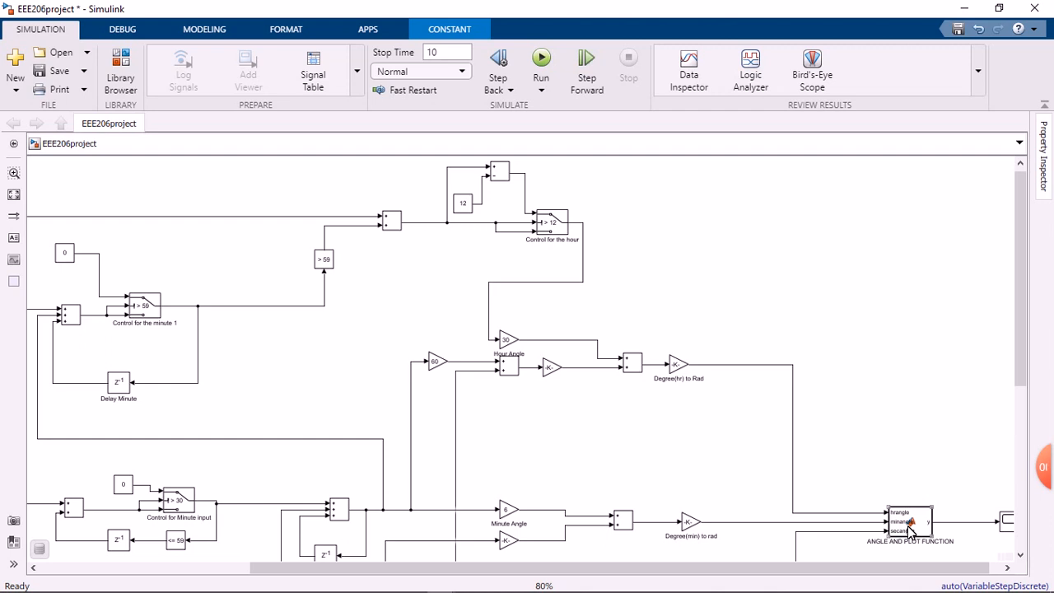
- In MATLAB, review the angle-and-plot function code through the hour, minute and second hand plotting lines
{"action": "left_click", "coordinate": [914, 531]}
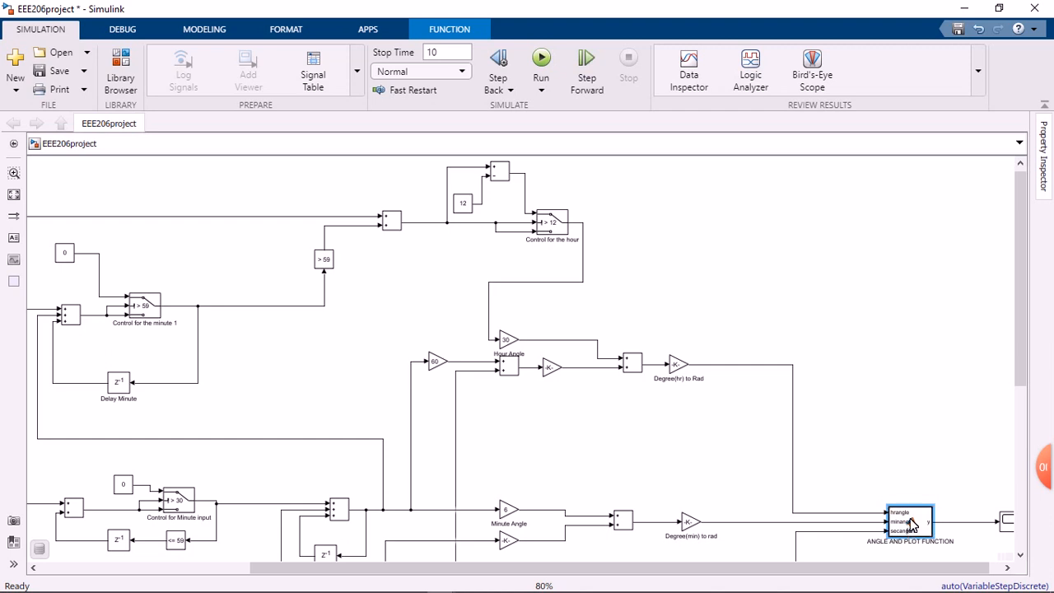
{"action": "mouse_move", "coordinate": [465, 271]}
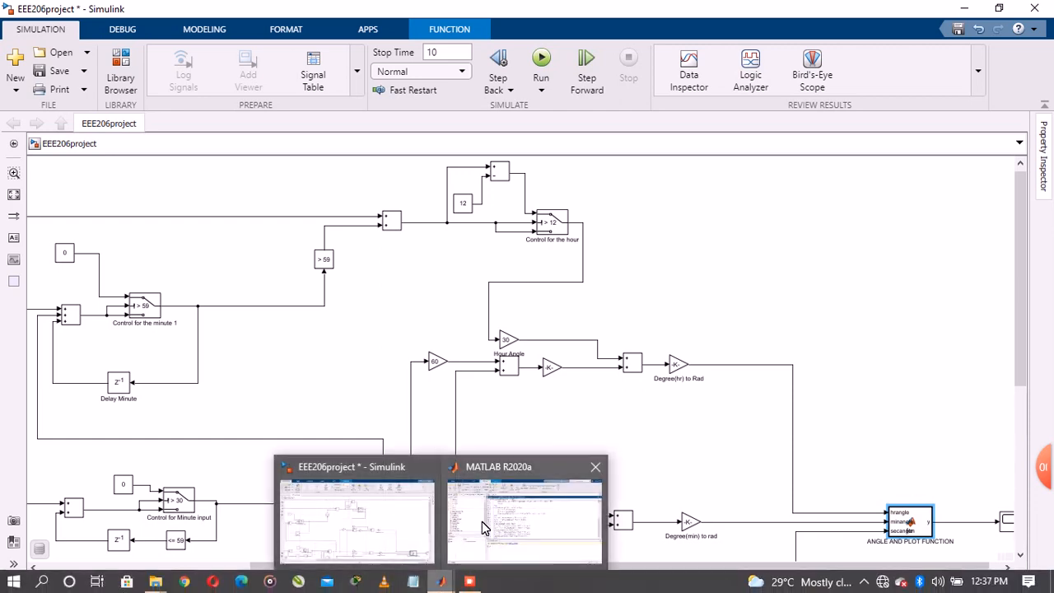
{"action": "left_click", "coordinate": [520, 519]}
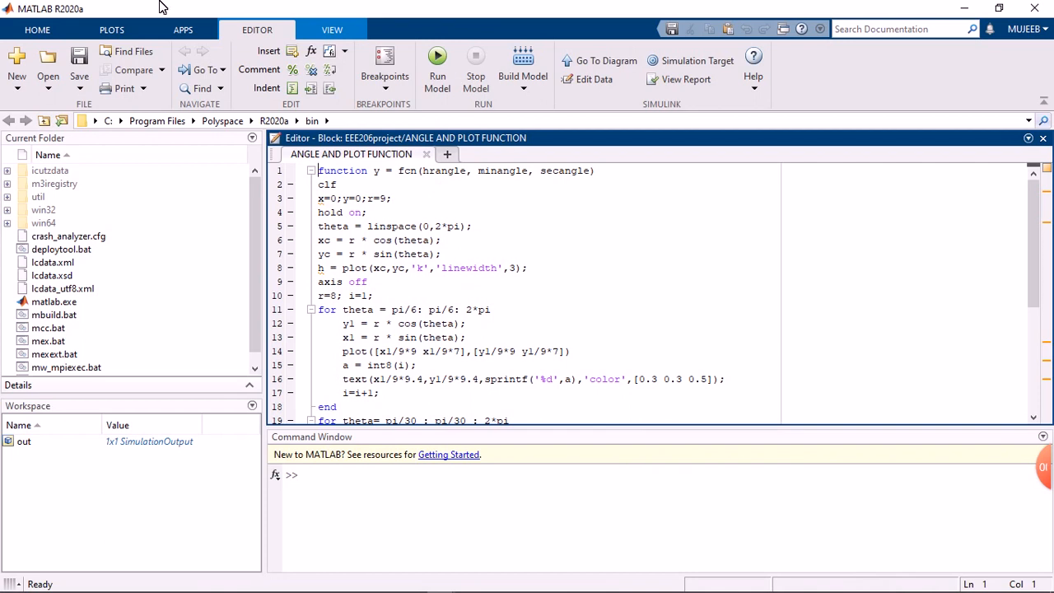
{"action": "mouse_move", "coordinate": [319, 191]}
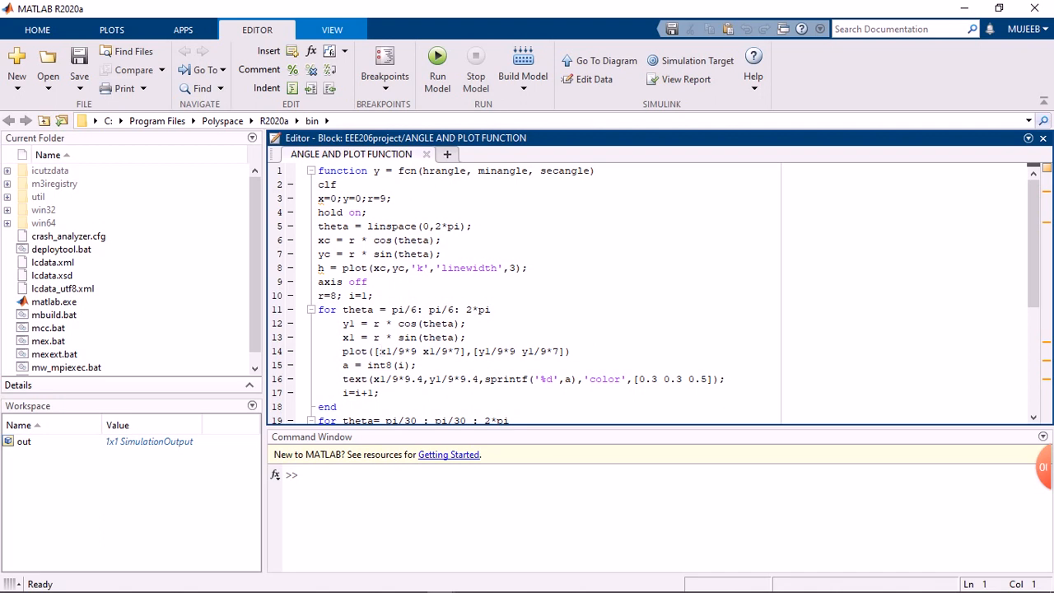
{"action": "scroll", "scroll_direction": "down", "scroll_amount": 3}
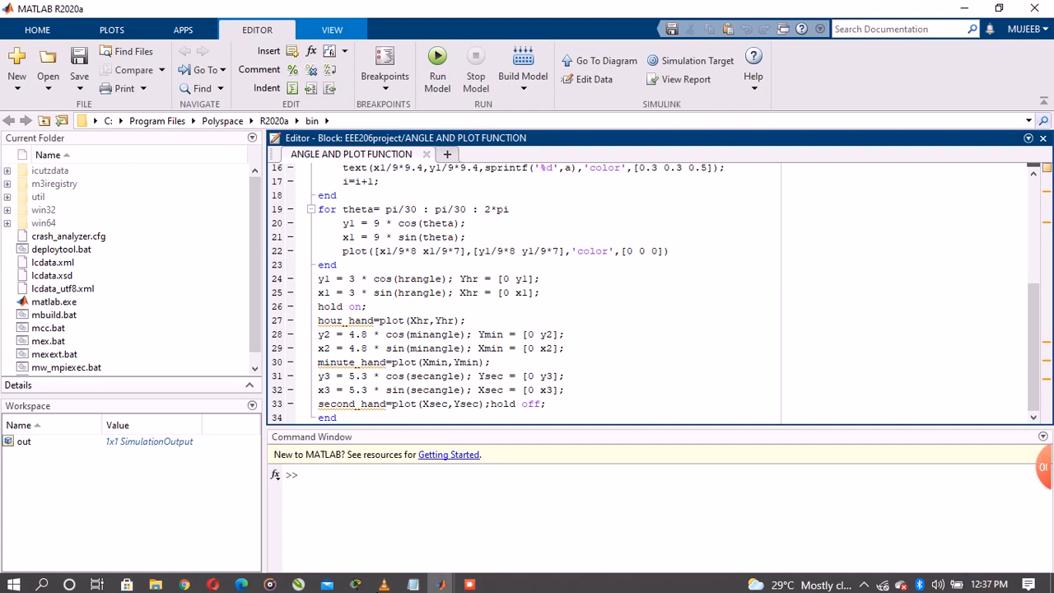
{"action": "mouse_move", "coordinate": [440, 581]}
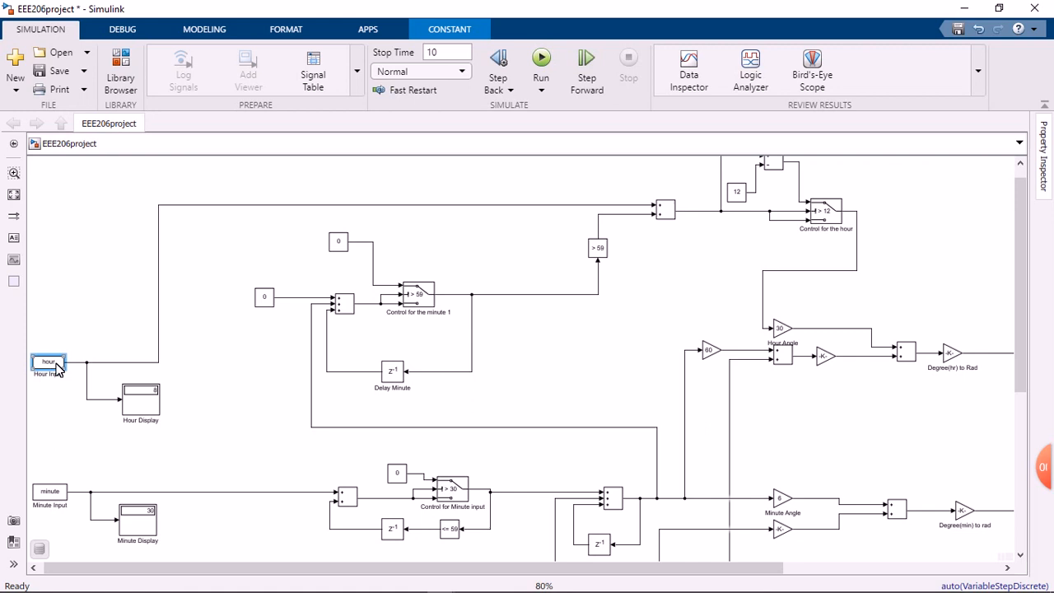
- Change the Hour Input's hour variable from 8 to 9
{"action": "double_click", "coordinate": [48, 363]}
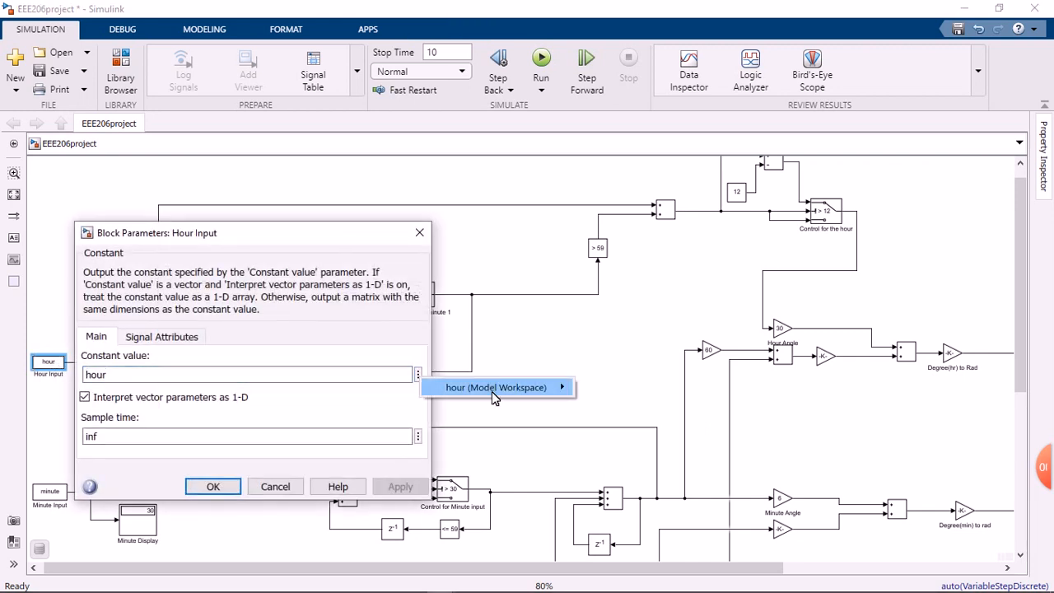
{"action": "left_click", "coordinate": [498, 387]}
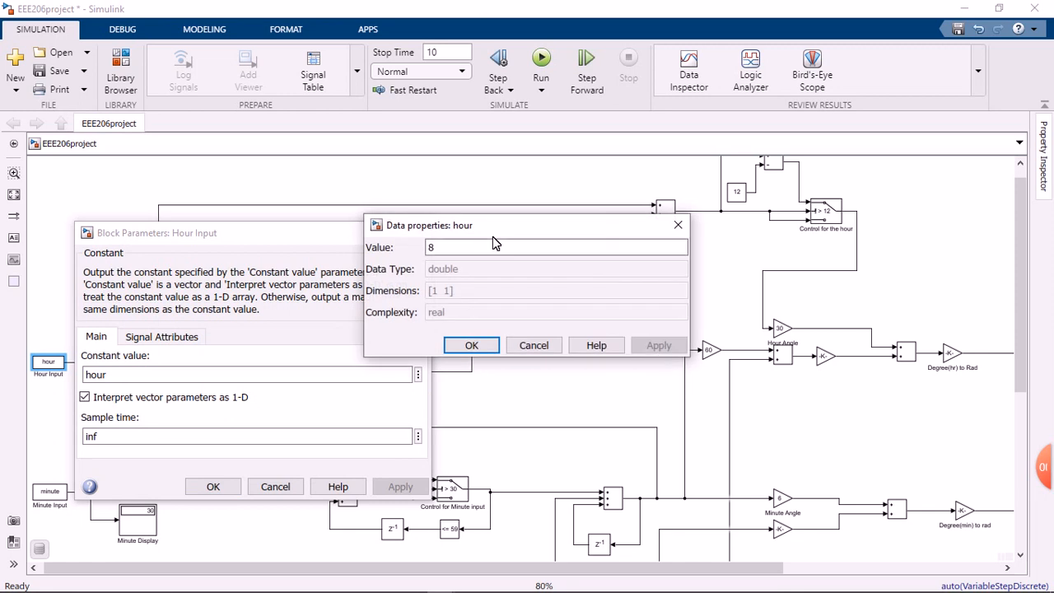
{"action": "type", "text": "9"}
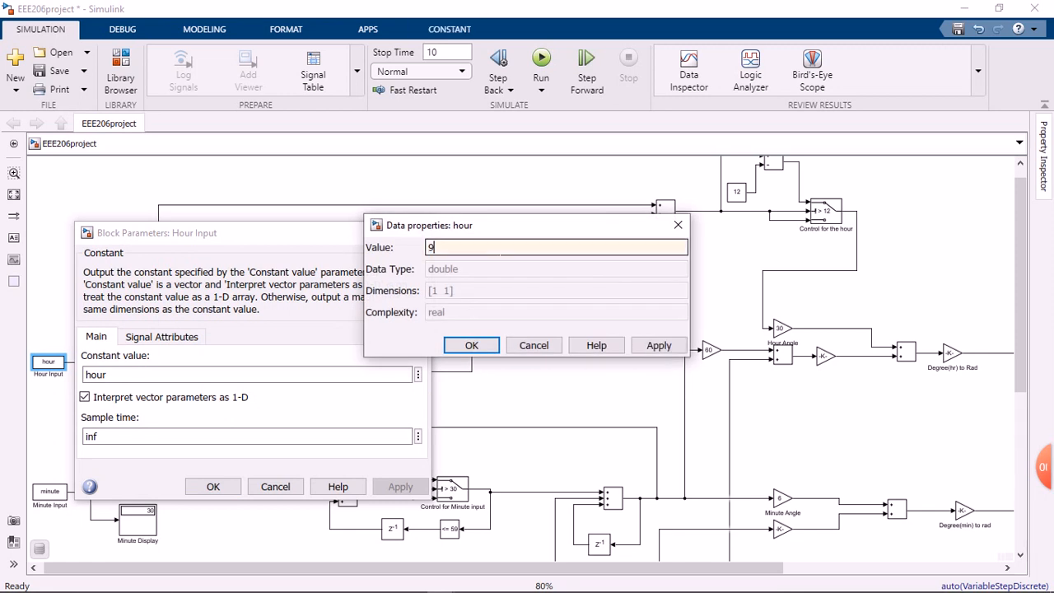
{"action": "left_click", "coordinate": [470, 345]}
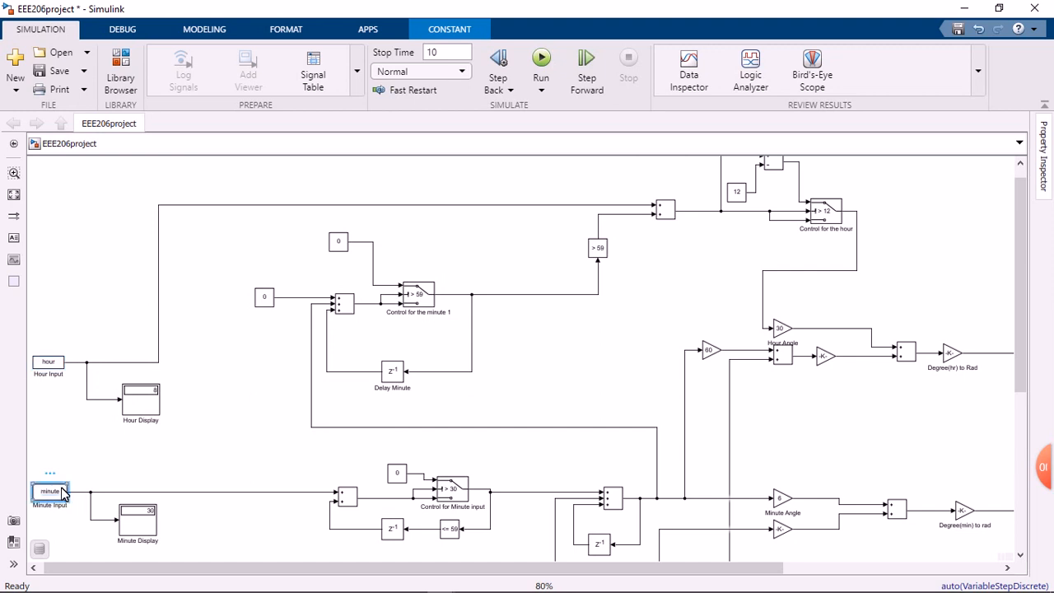
- Change the Minute Input's minute variable from 30 to 5
{"action": "double_click", "coordinate": [48, 492]}
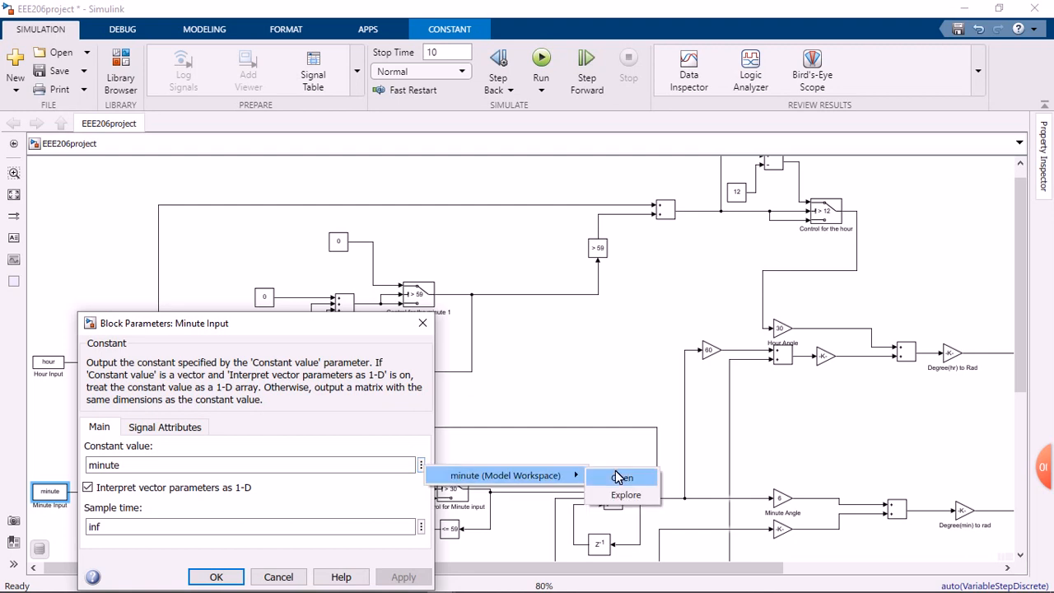
{"action": "left_click", "coordinate": [620, 477]}
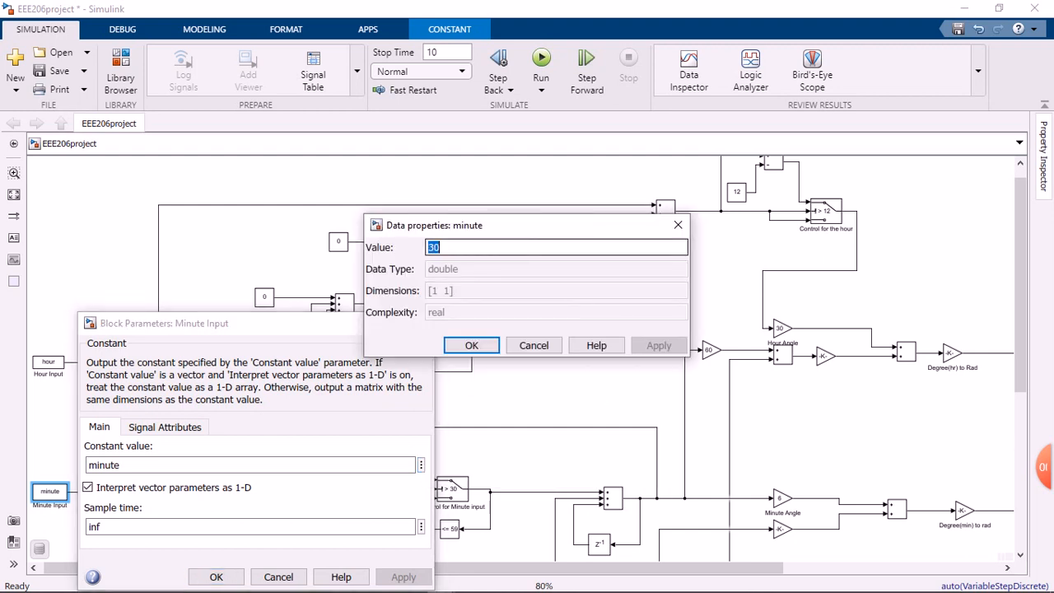
{"action": "type", "text": "5"}
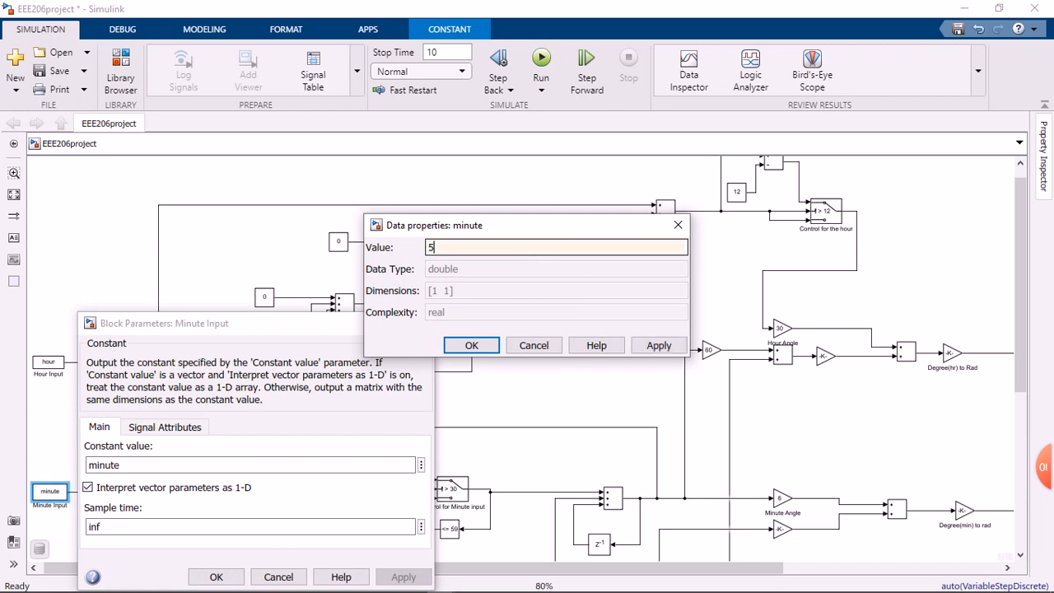
{"action": "left_click", "coordinate": [471, 345]}
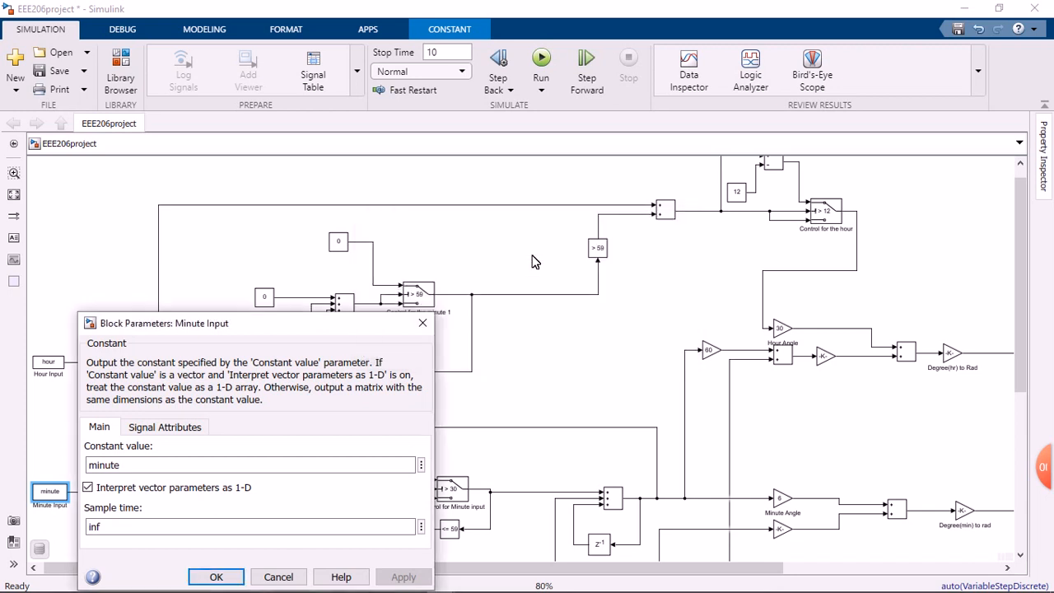
{"action": "left_click", "coordinate": [216, 575]}
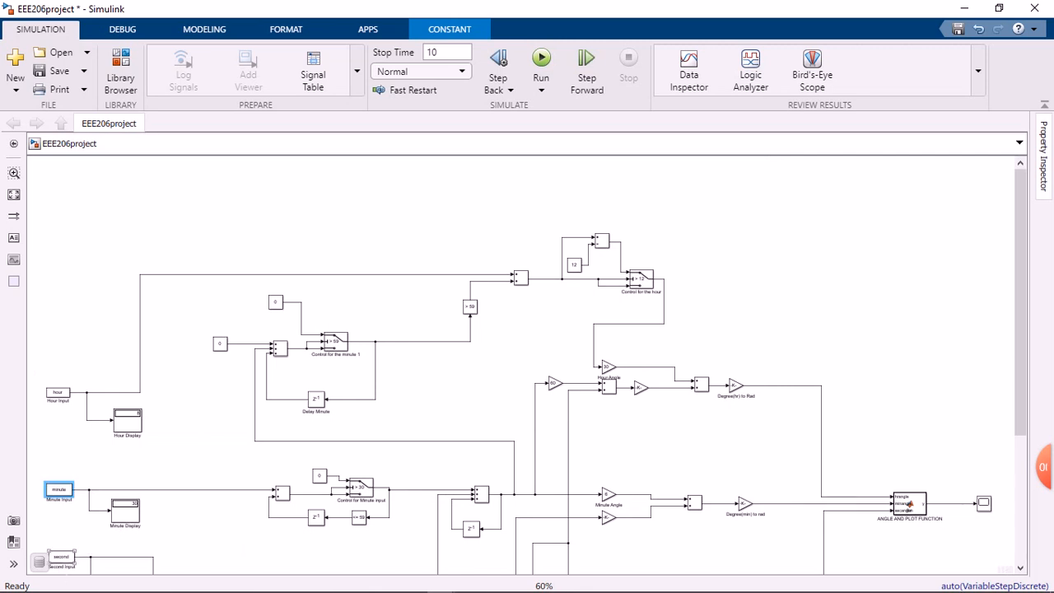
- Open the Second Input's second variable, currently 10, and enter 9
{"action": "left_click", "coordinate": [62, 558]}
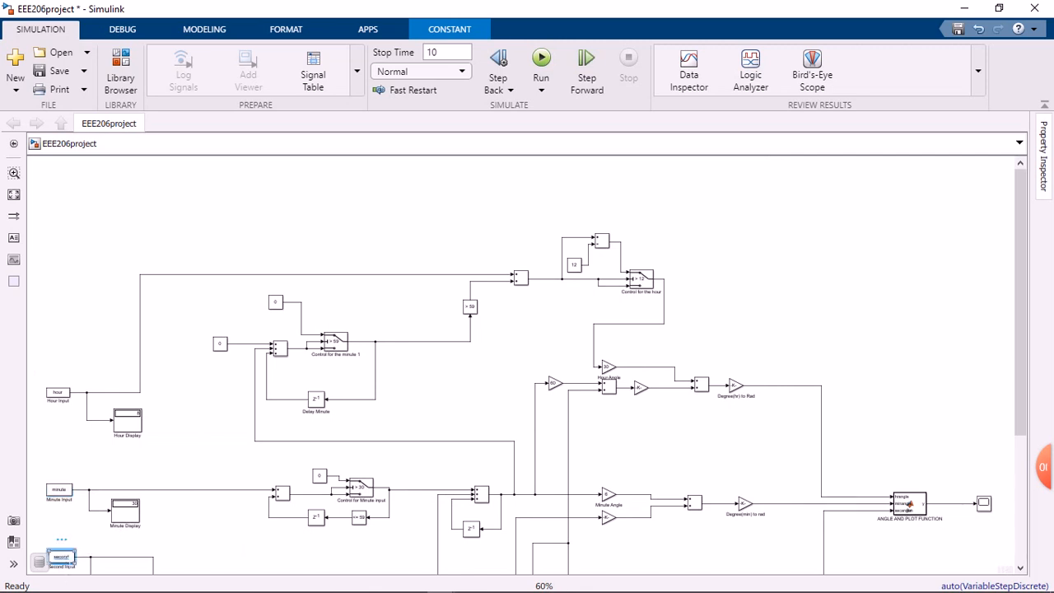
{"action": "double_click", "coordinate": [62, 556]}
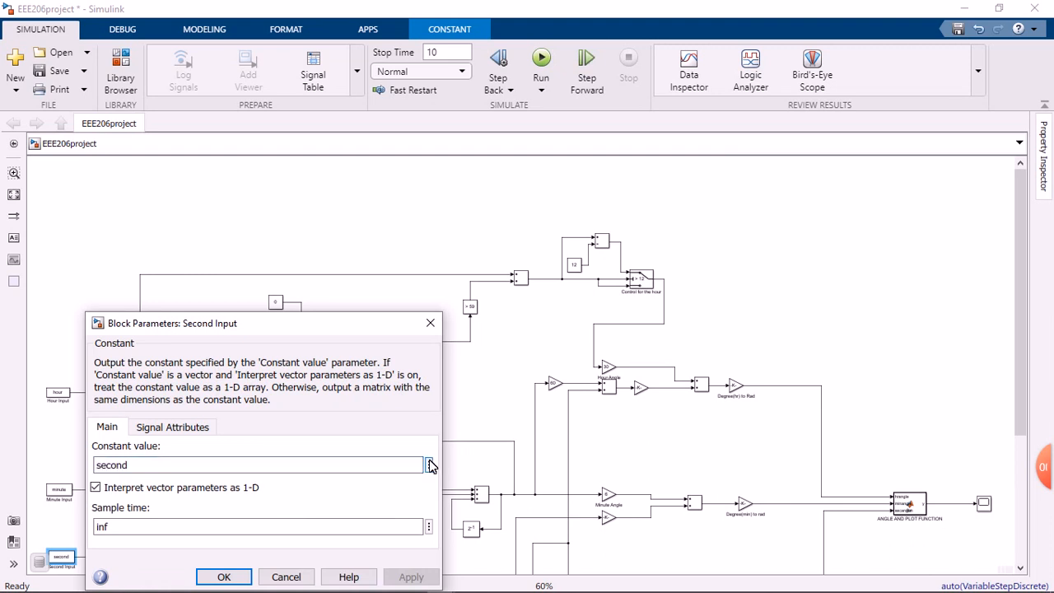
{"action": "left_click", "coordinate": [427, 466]}
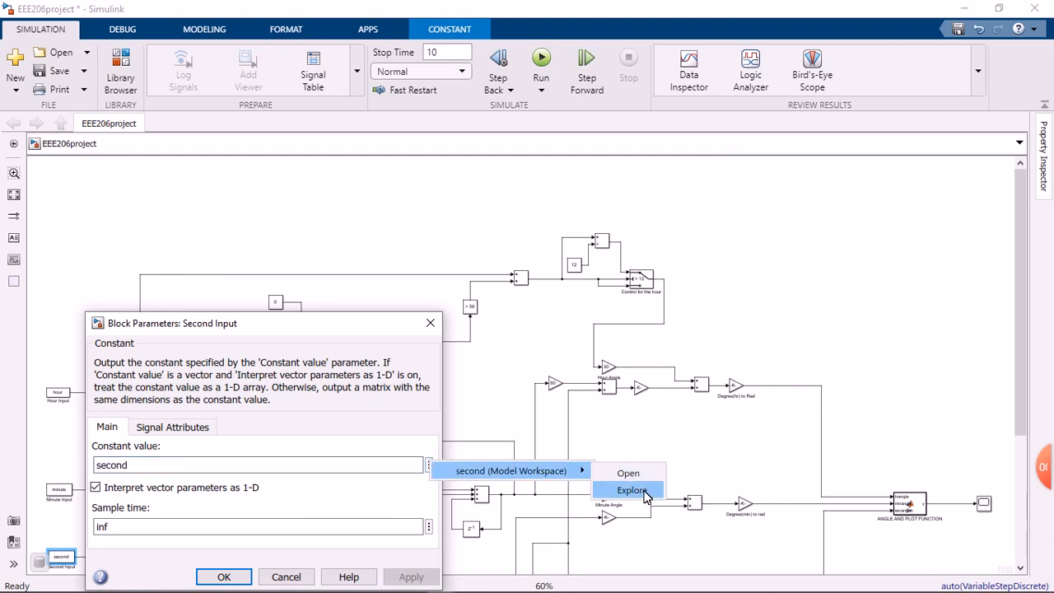
{"action": "left_click", "coordinate": [627, 490]}
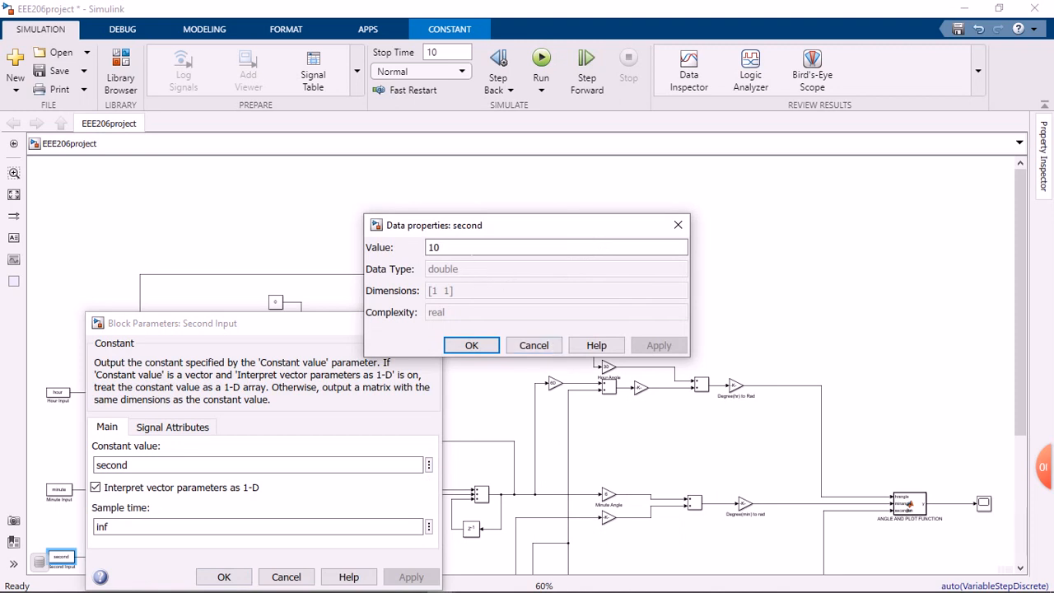
{"action": "type", "text": "9"}
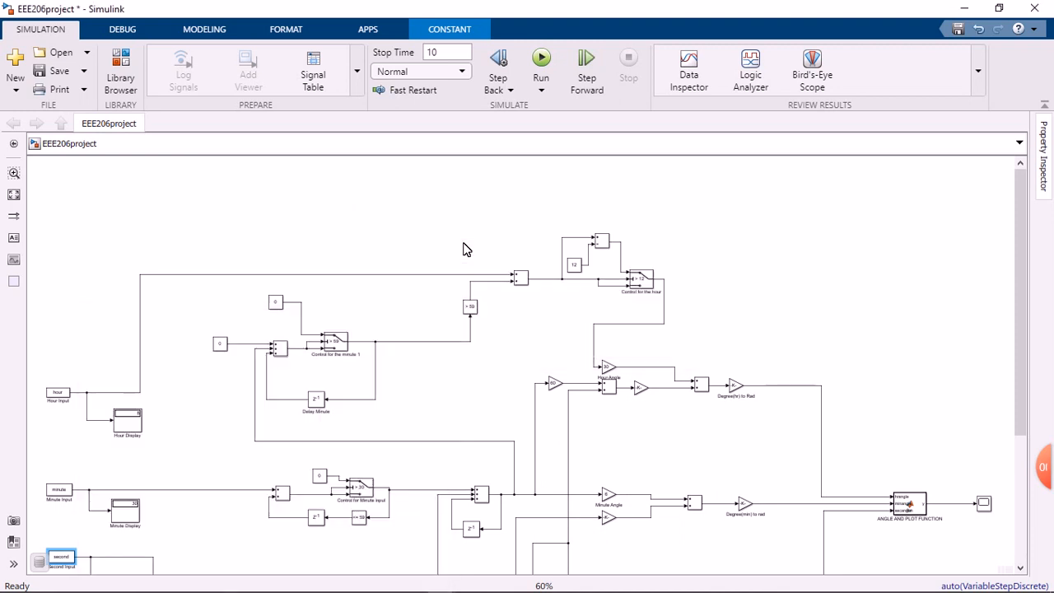
{"action": "mouse_move", "coordinate": [560, 64]}
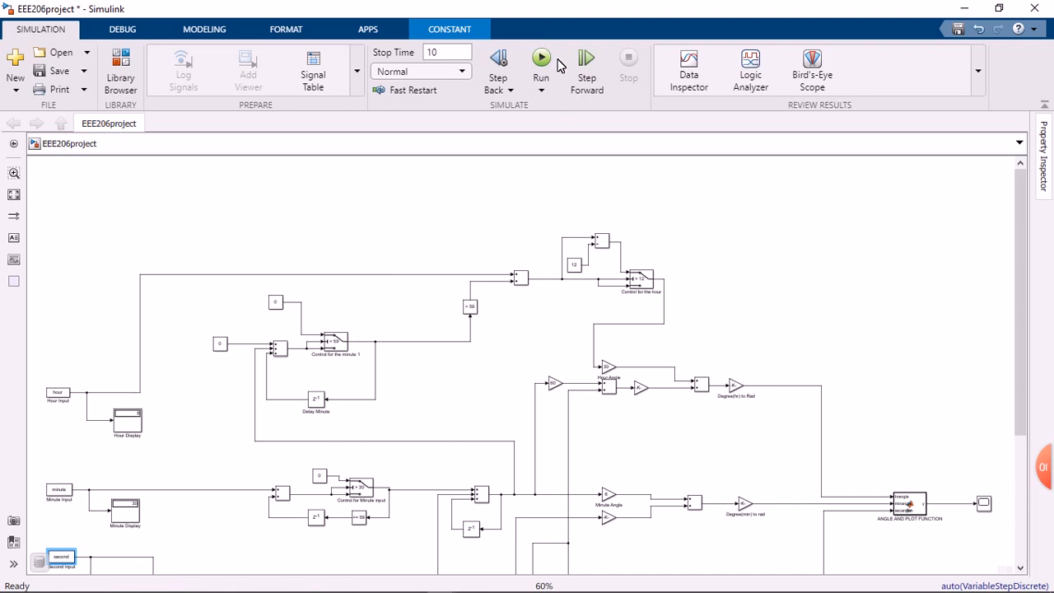
- Run the clock model so Figure 1 shows the analog clock face and hands
{"action": "left_click", "coordinate": [541, 57]}
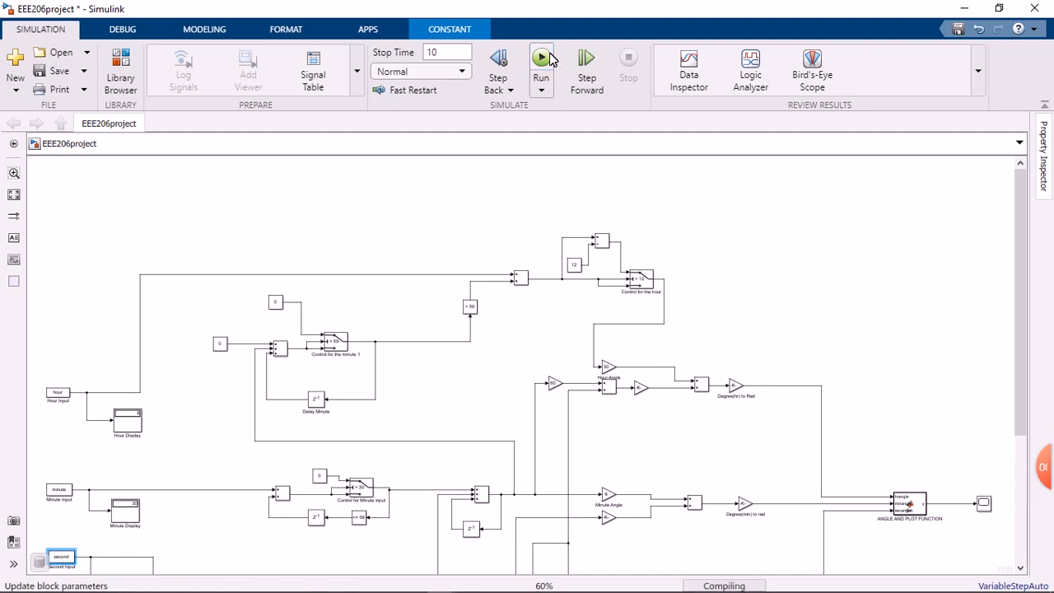
{"action": "left_click", "coordinate": [541, 58]}
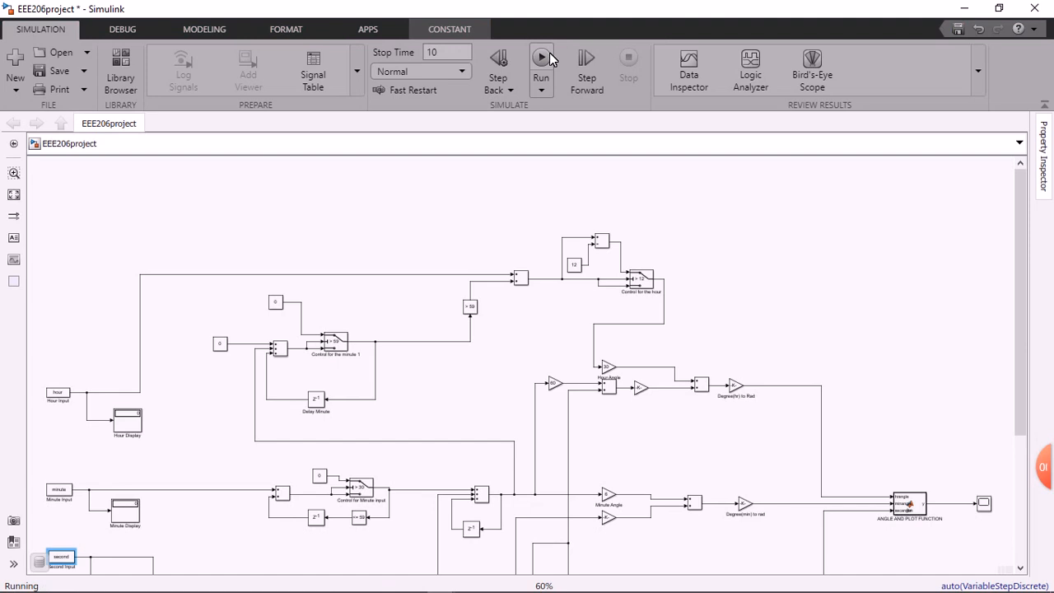
{"action": "left_click", "coordinate": [540, 57]}
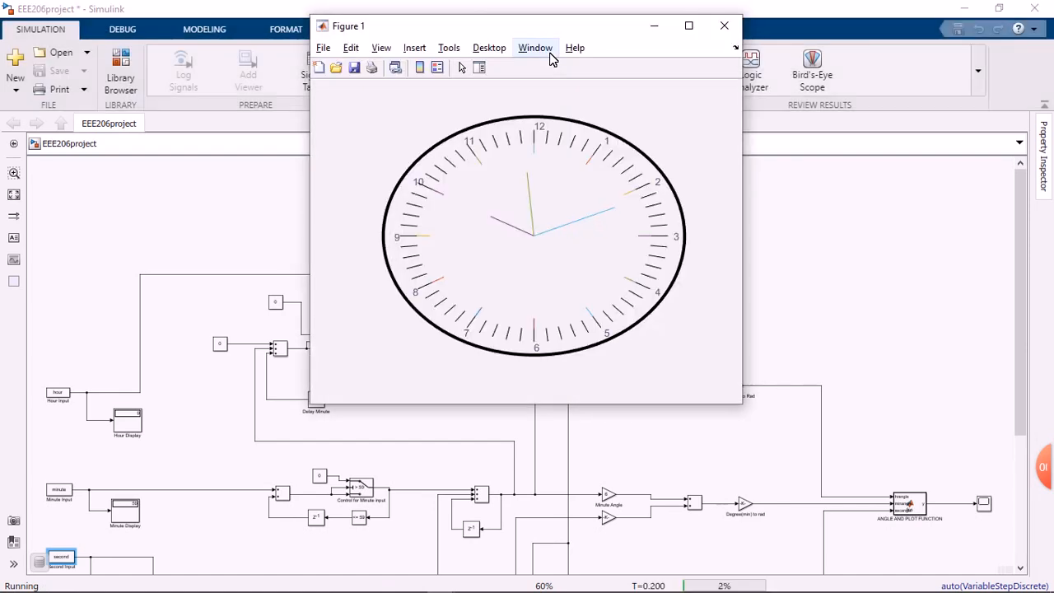